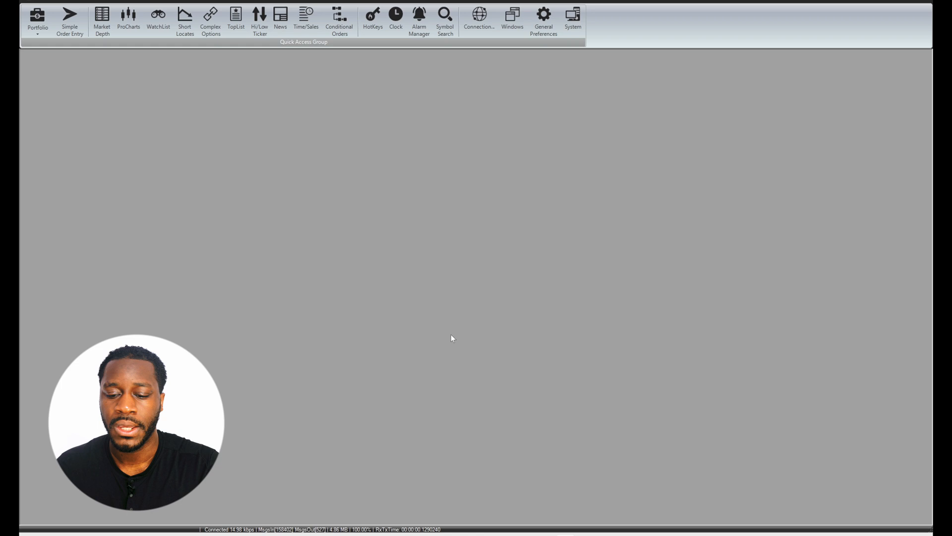
pyautogui.moveTo(523, 292)
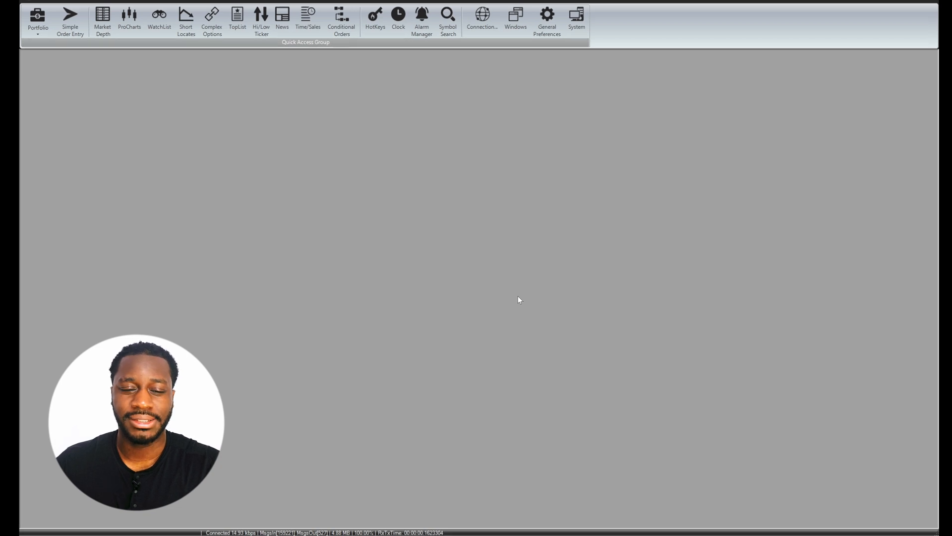
# - Show the Portfolio with the 20-share long AAPL position docked at the bottom-right
pyautogui.click(36, 17)
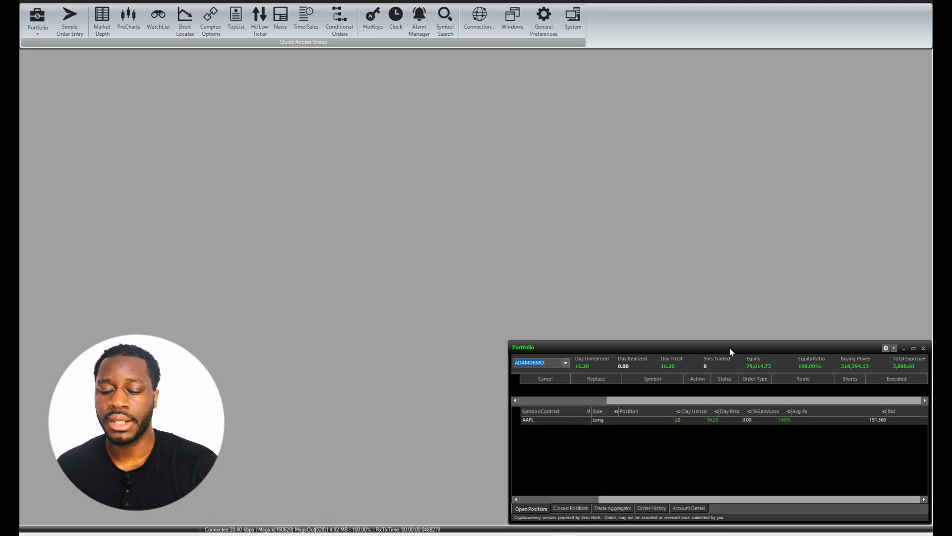
pyautogui.click(914, 347)
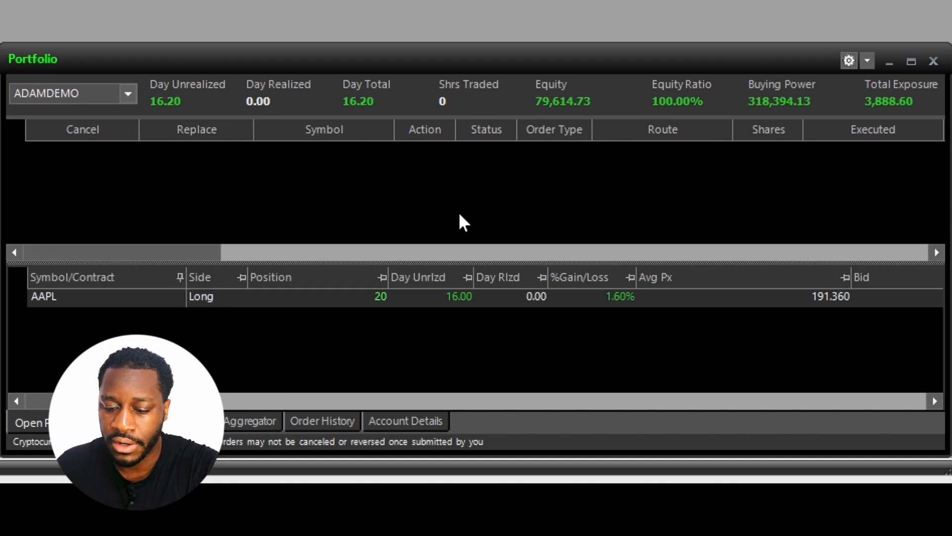
pyautogui.moveTo(610, 351)
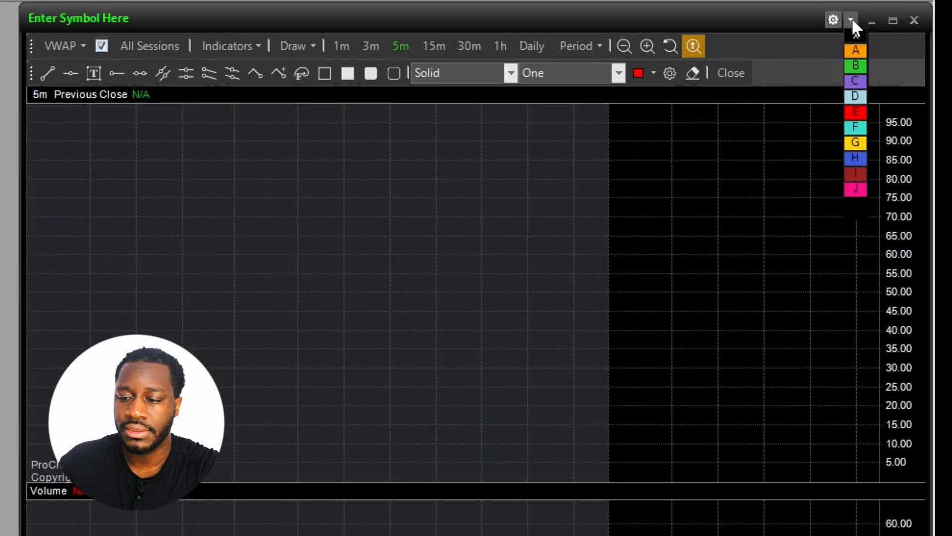
# - Assign the new empty ProCharts window to the orange link group from its title bar
pyautogui.click(850, 20)
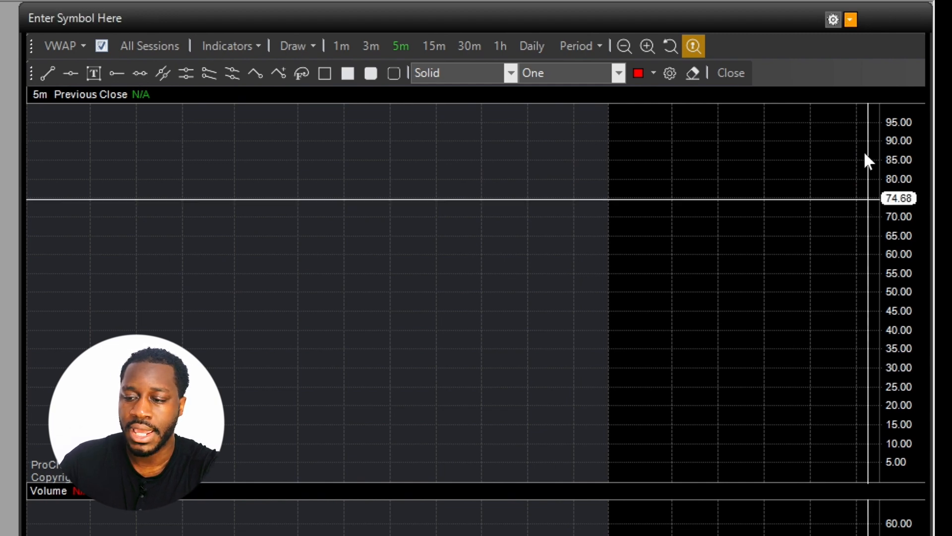
pyautogui.click(850, 19)
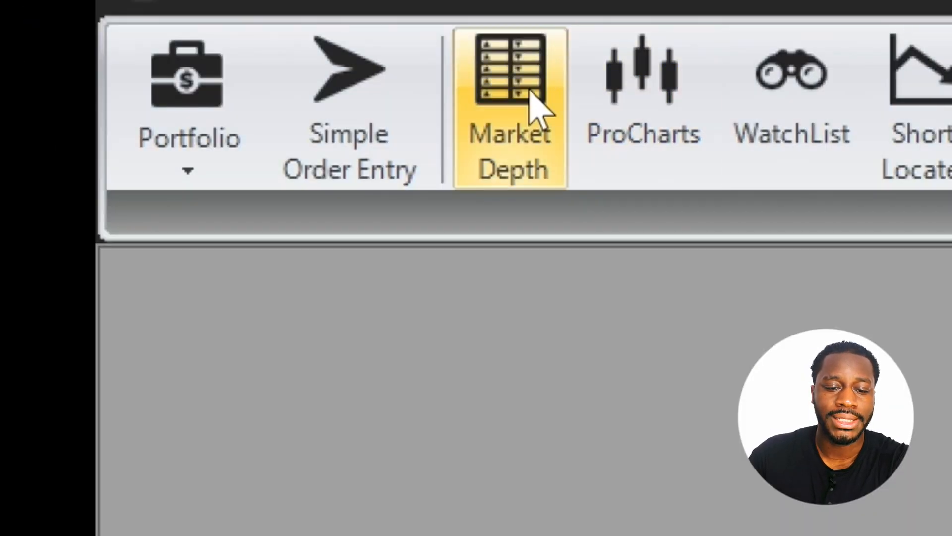
# - Add two Market Depth (Level II) windows on the left and link the upper one to the AAPL chart
pyautogui.click(509, 106)
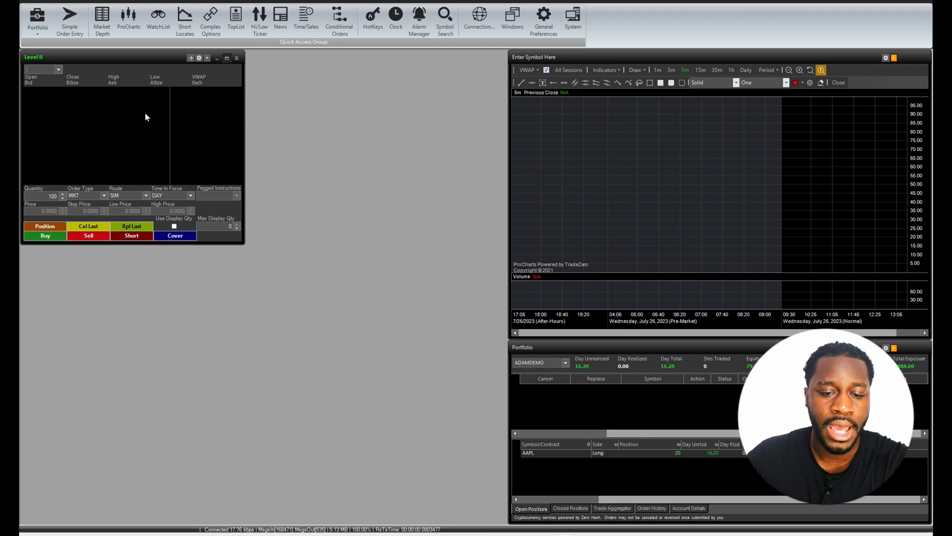
pyautogui.click(70, 18)
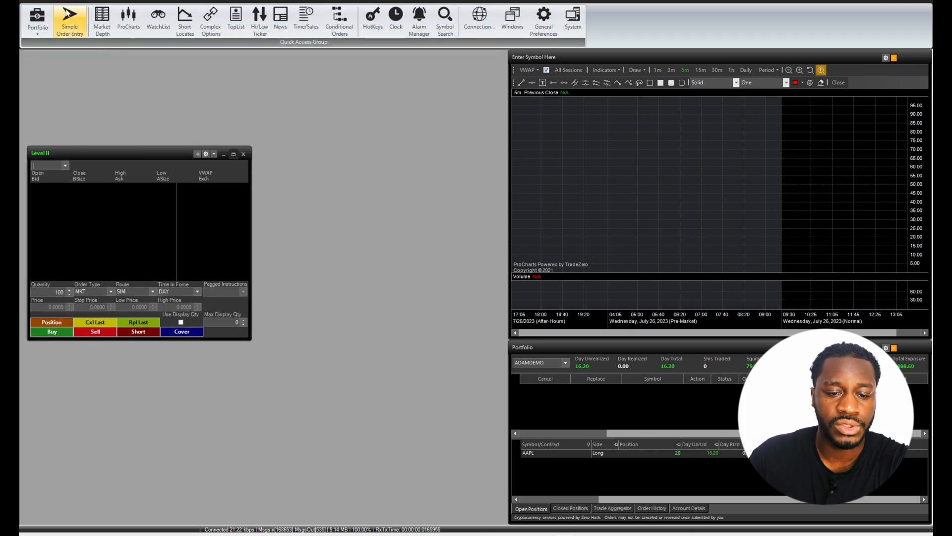
pyautogui.click(69, 20)
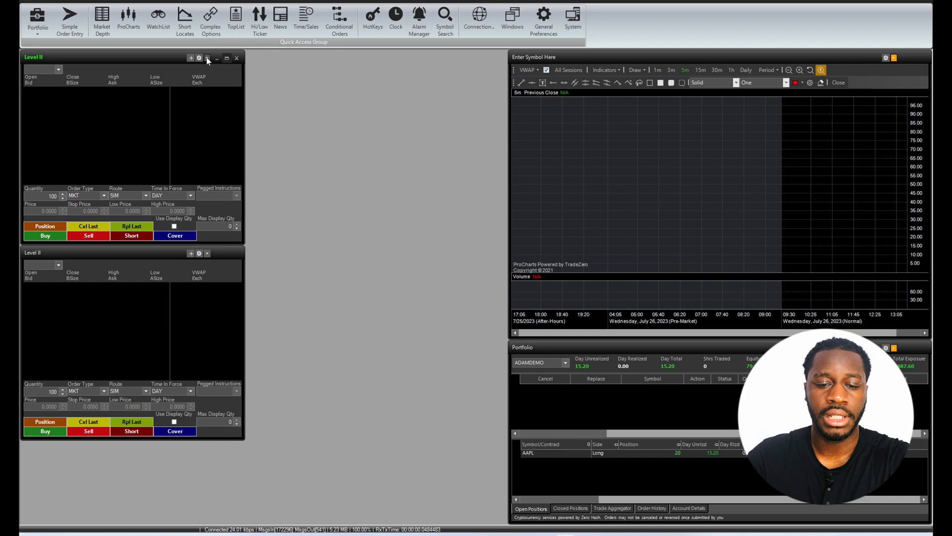
pyautogui.click(227, 57)
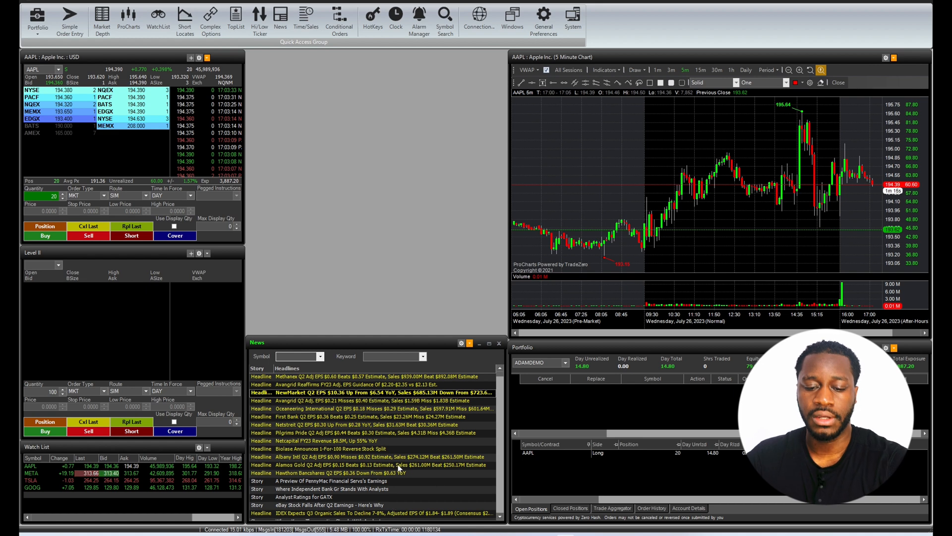
pyautogui.moveTo(383, 336)
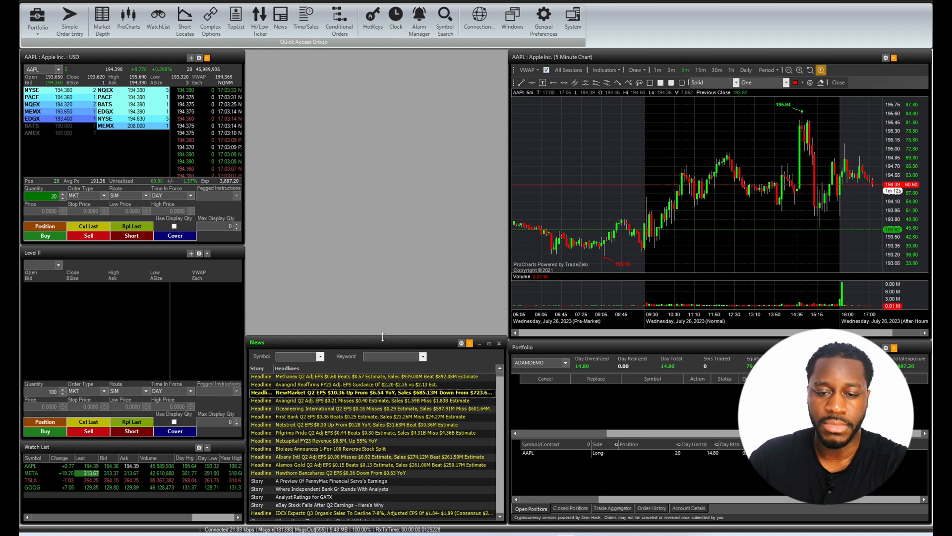